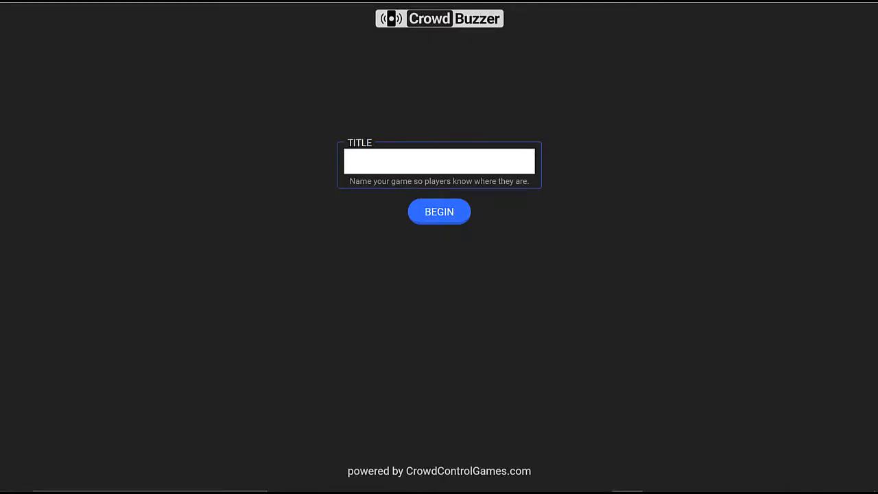
- Interact with the host setup form before naming the game
click(439, 162)
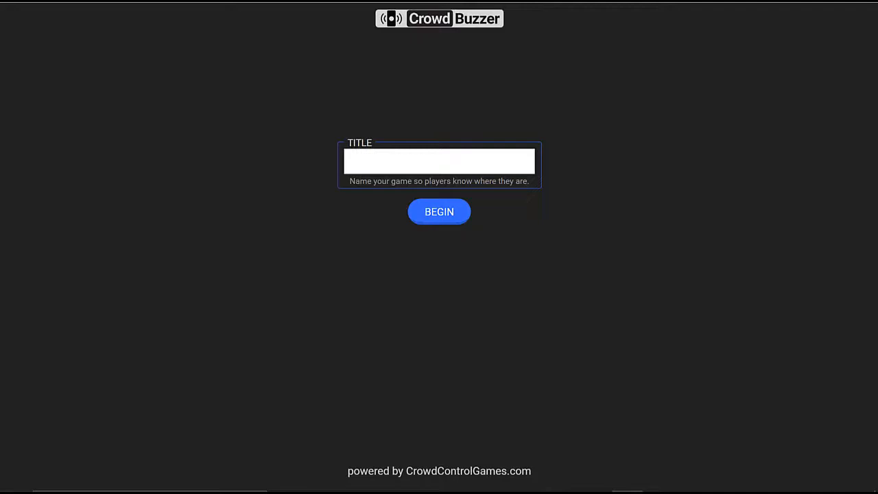
click(439, 211)
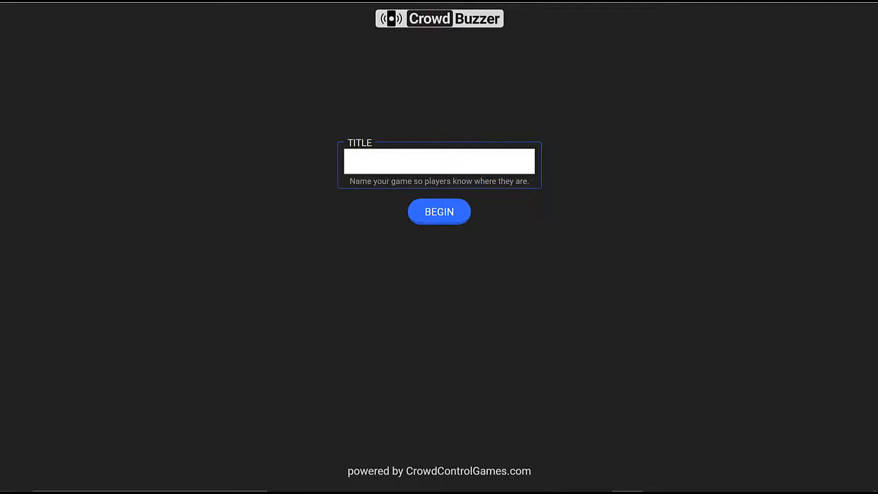
click(438, 211)
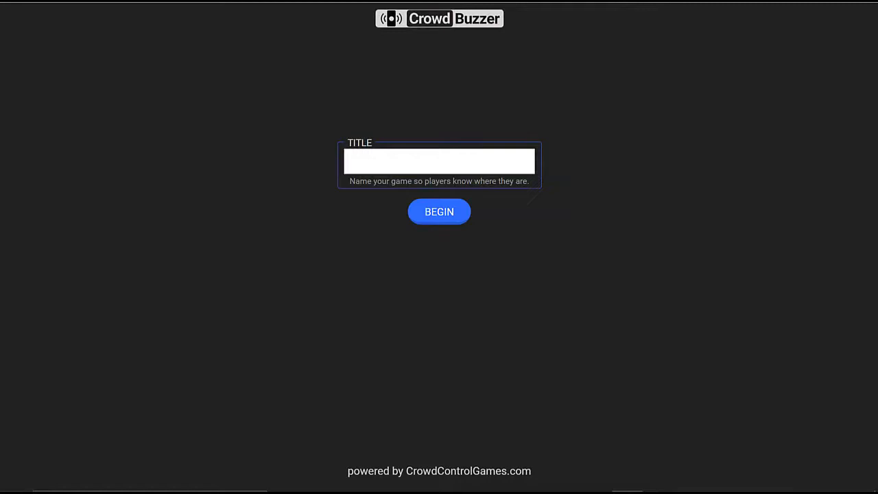
click(439, 211)
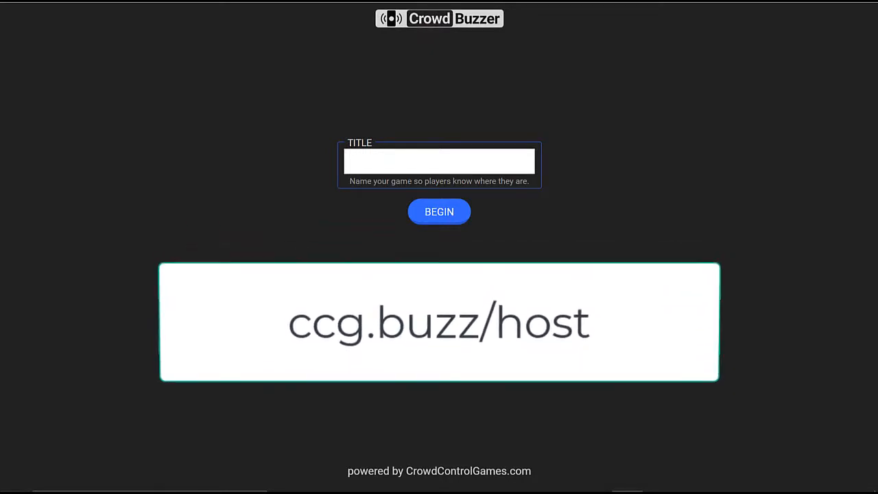
- Name the game DEMO in the TITLE field and begin hosting it
click(438, 162)
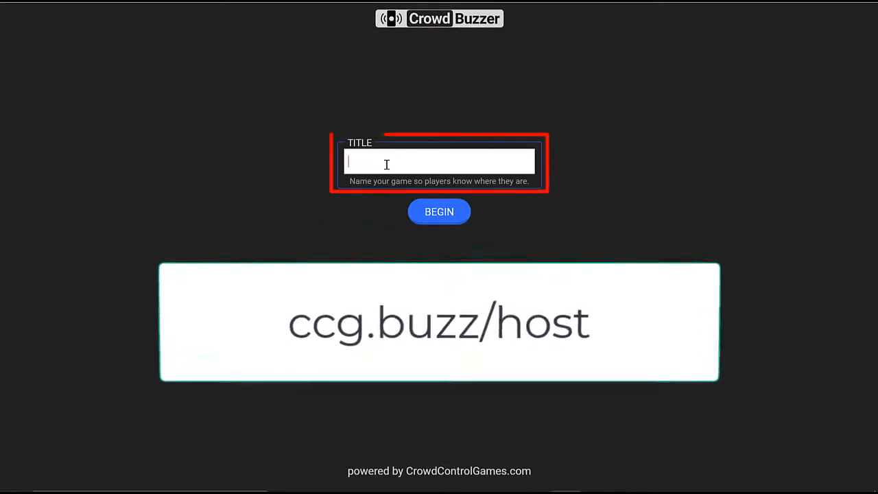
text(DEMO)
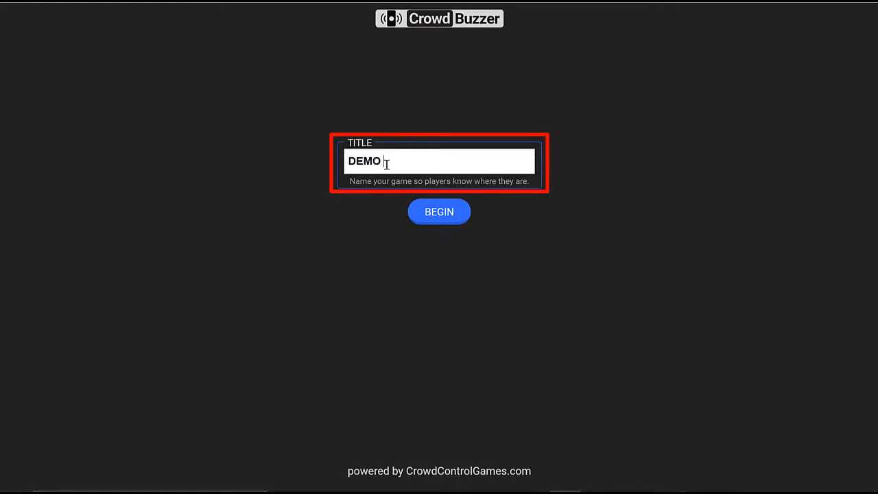
click(439, 211)
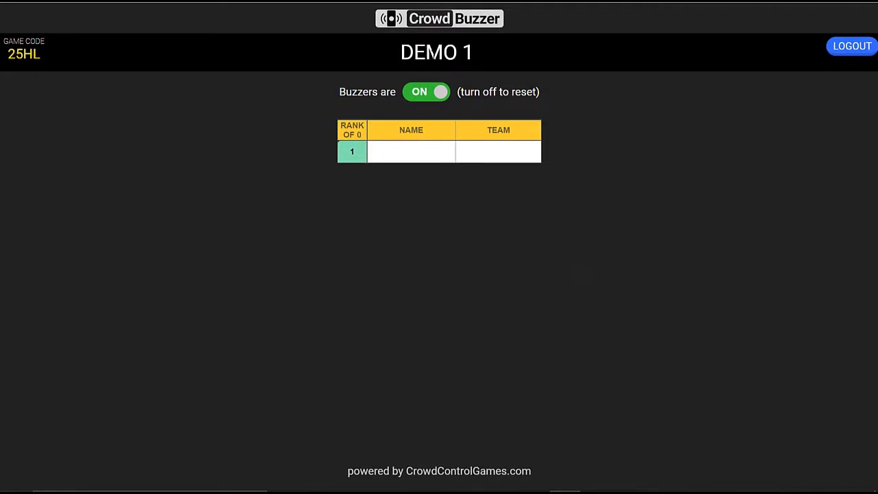
- Turn buzzers off, copy game code 25HL from the host page and return to the join page
click(425, 90)
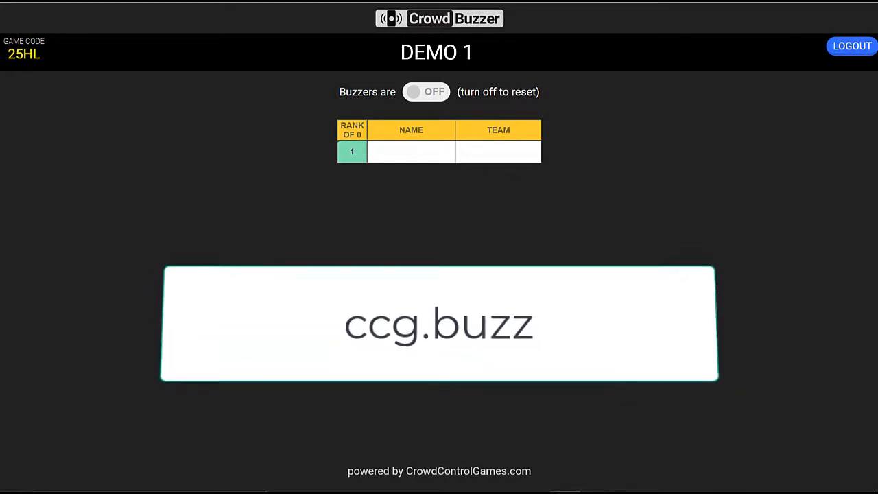
click(852, 46)
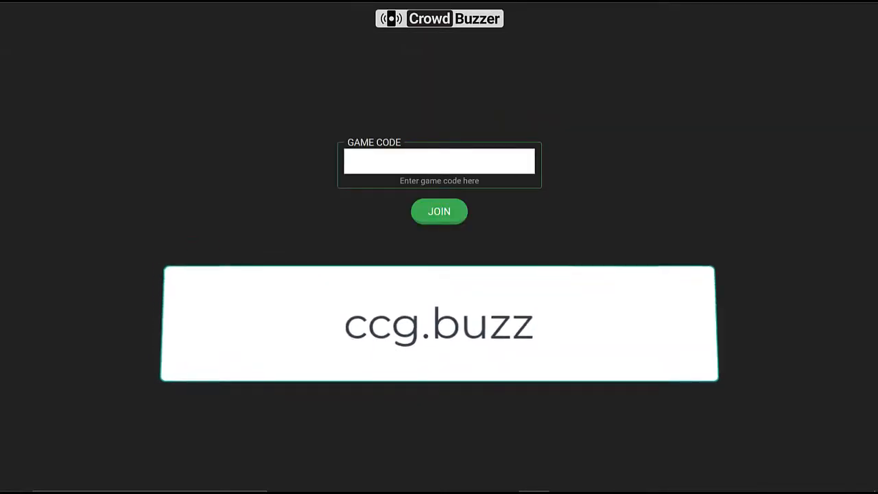
click(439, 162)
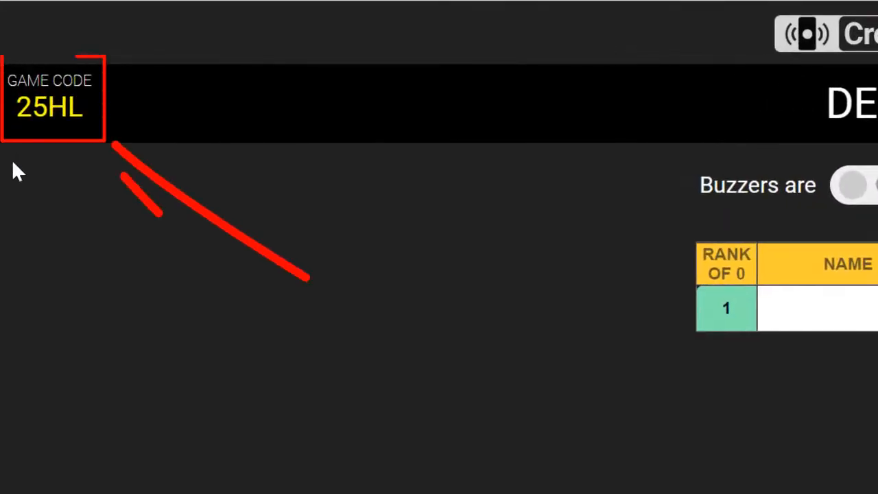
double_click(49, 107)
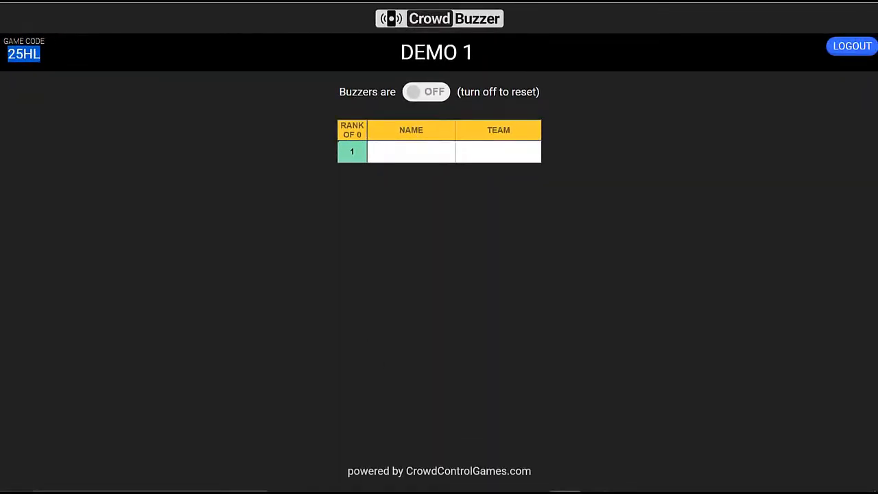
click(852, 46)
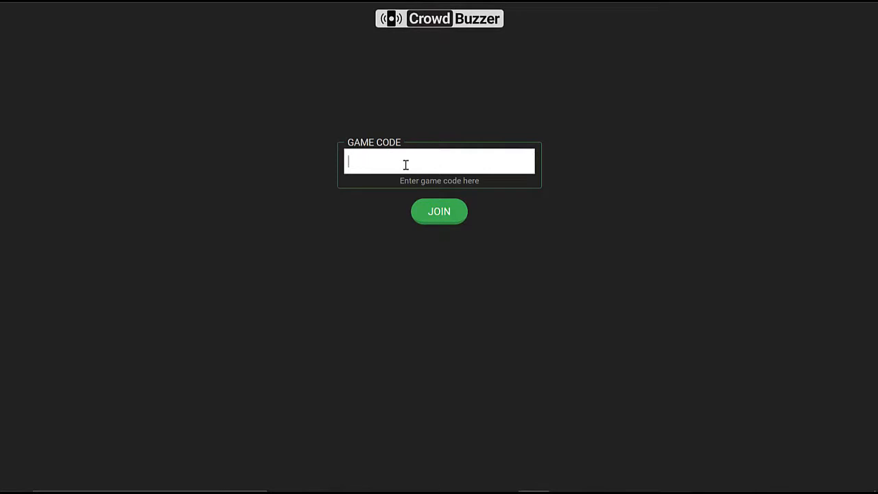
- Join the game by entering code 25HL
text(25H)
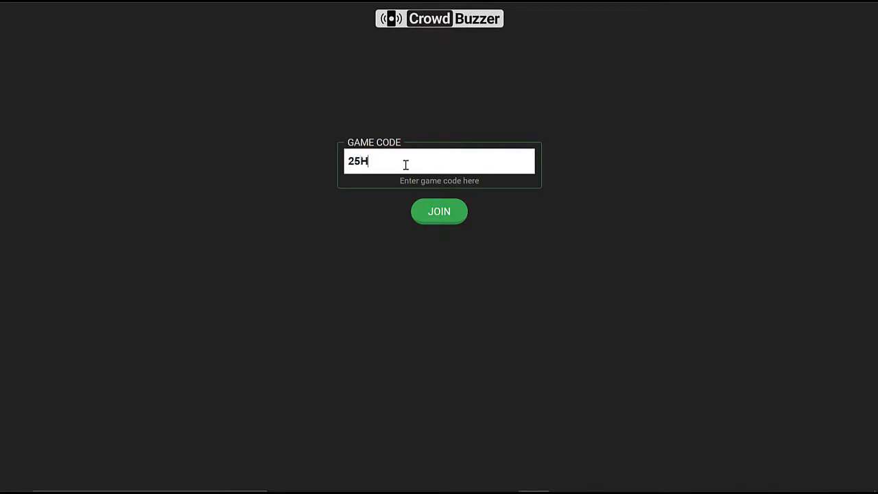
text(L)
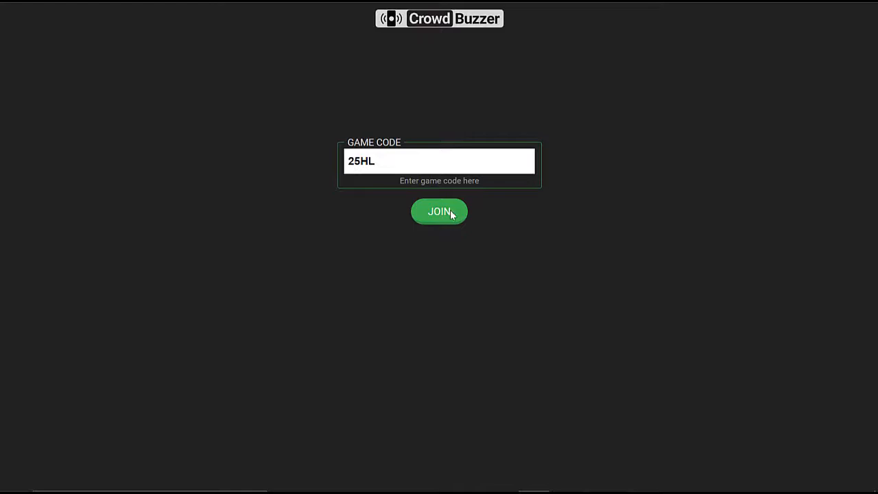
click(439, 211)
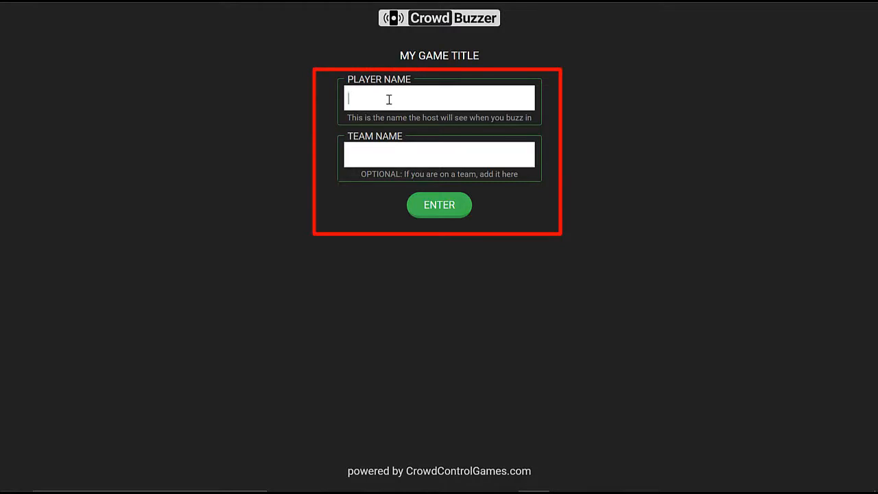
- Enter BOB as the player name, correcting a mistyped SLUGS back to BOB
text(BO)
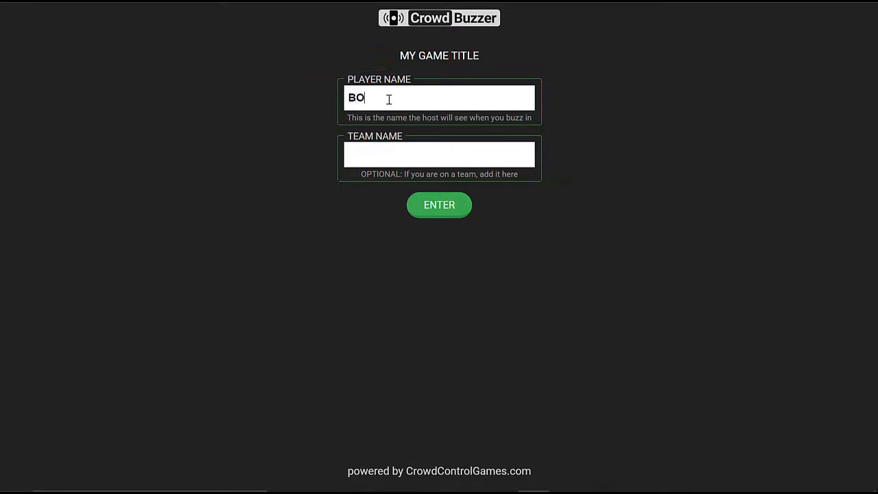
text(B)
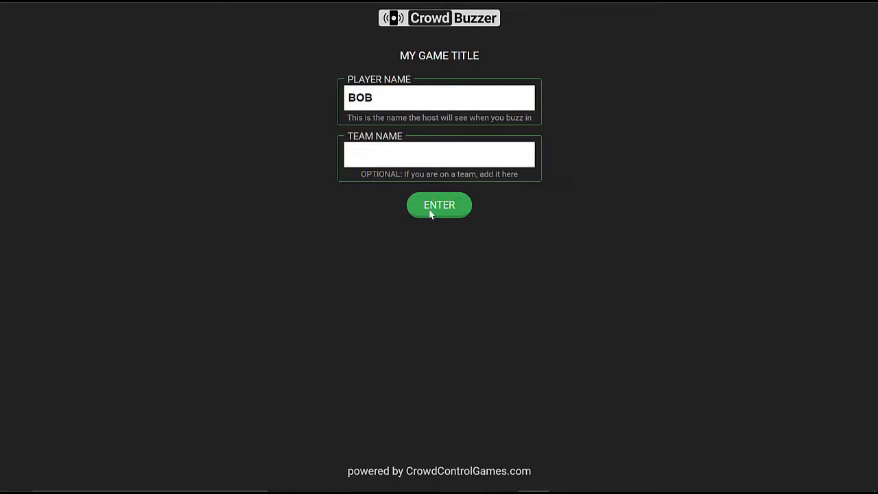
mouse_move(401, 288)
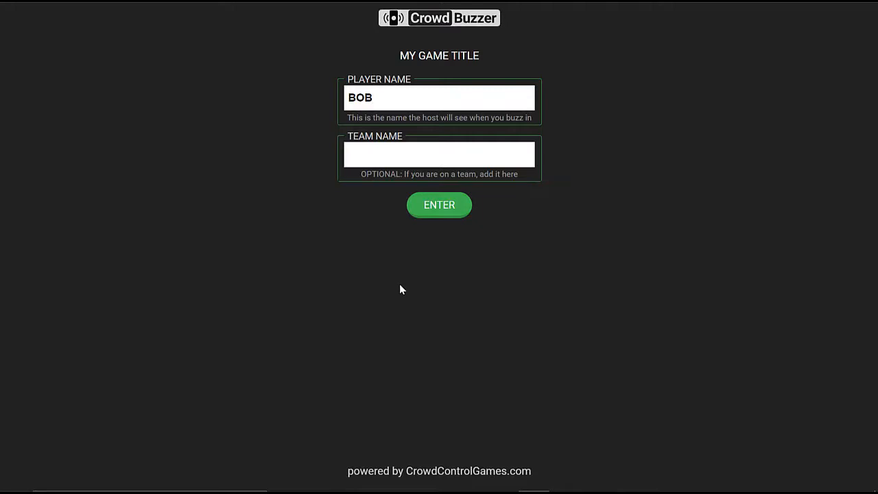
double_click(359, 97)
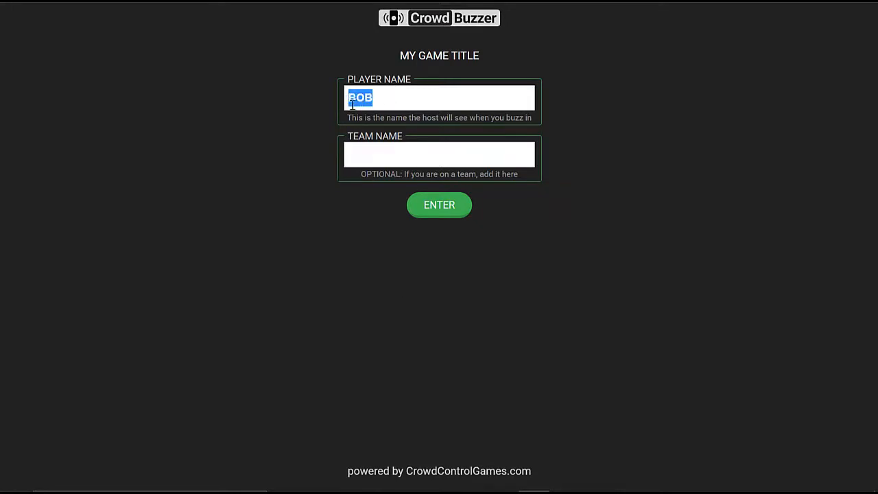
text(SLUGS)
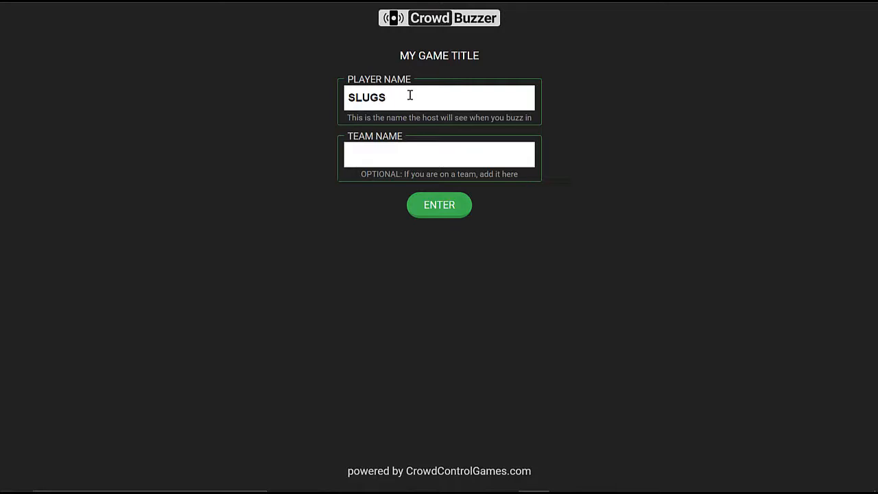
text(BOB)
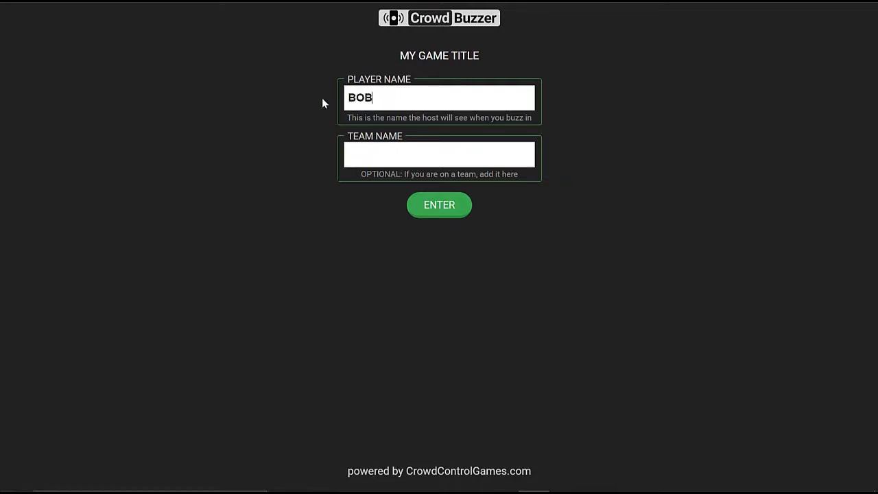
- Enter team name SLUGS and join the game as BOB
click(439, 154)
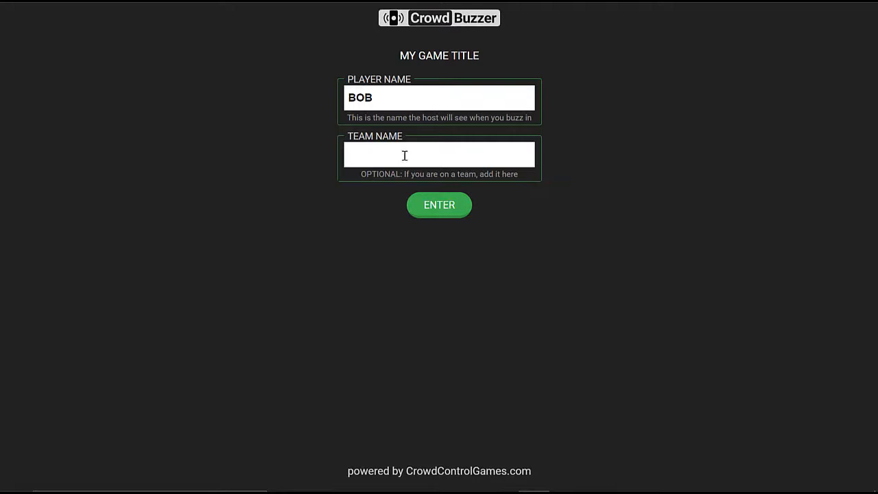
text(SLUGS)
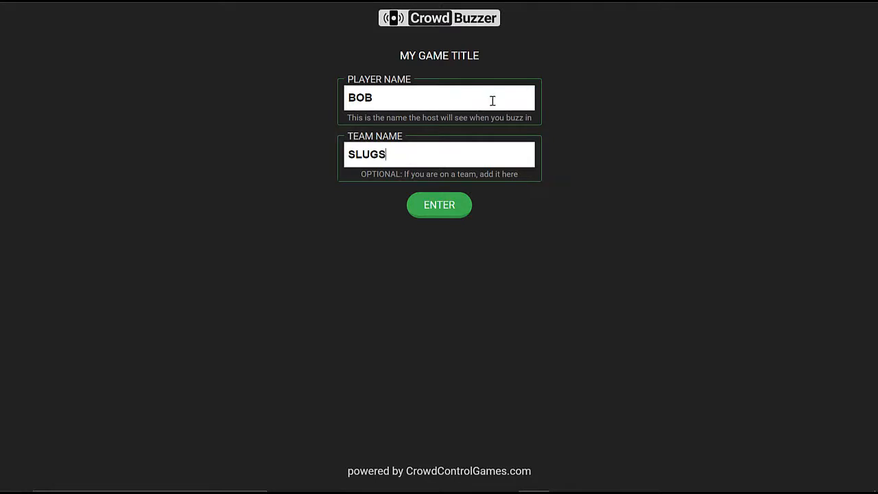
mouse_move(441, 166)
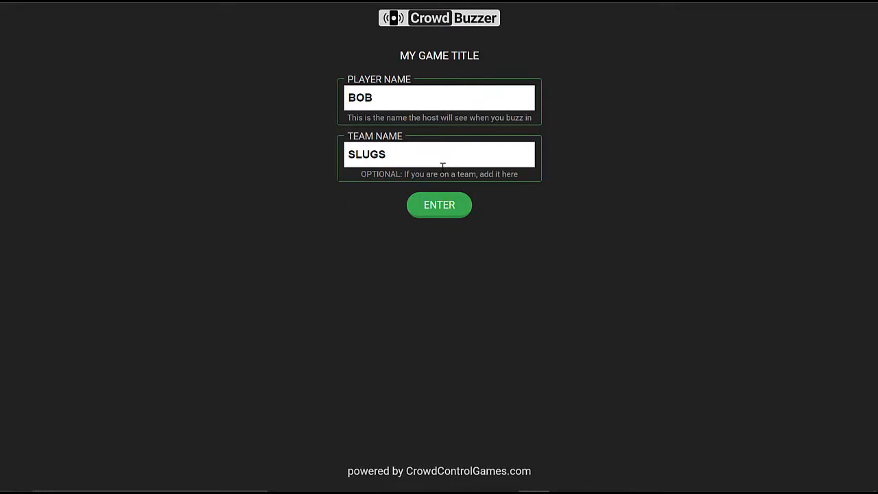
mouse_move(447, 168)
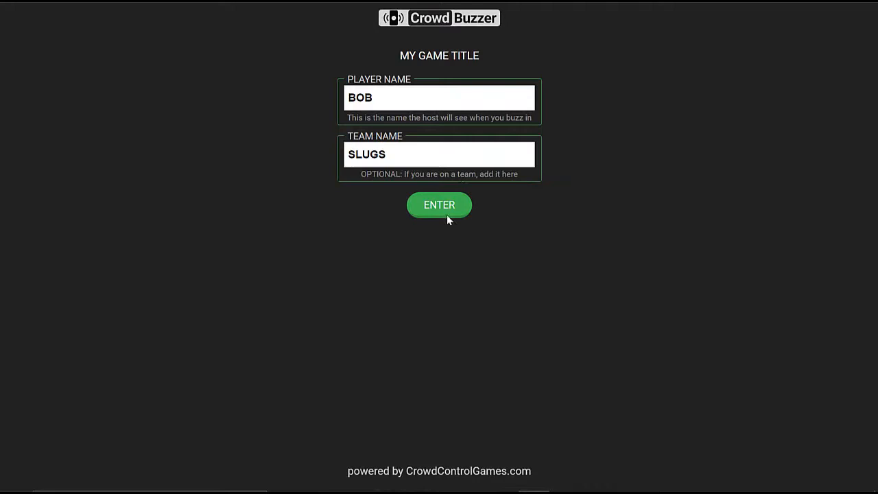
click(439, 204)
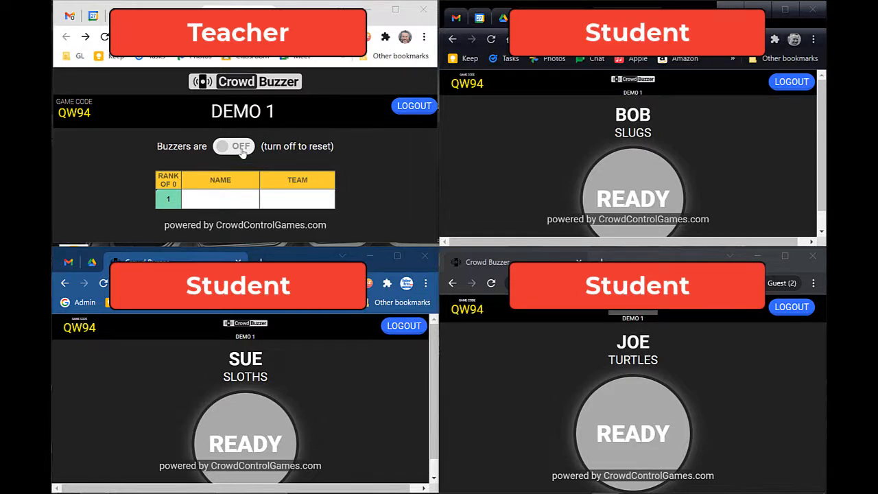
- Switch the buzzers on from the host screen for all three students
click(234, 145)
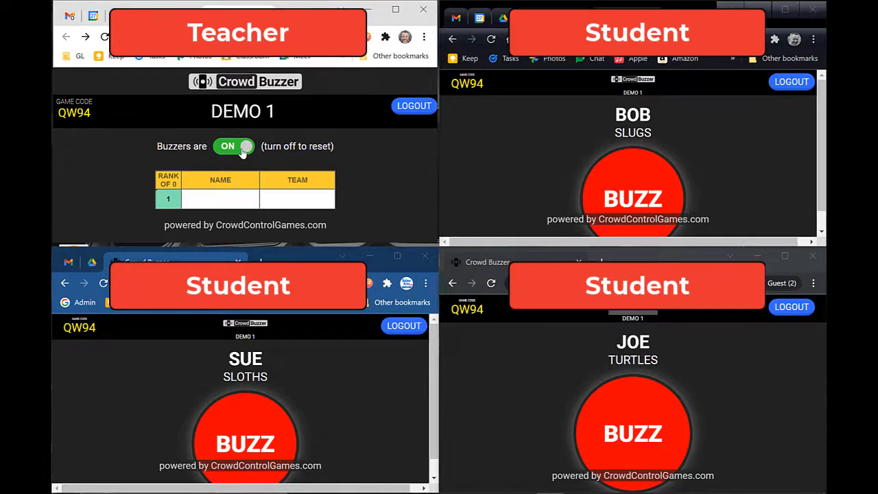
- Buzz in as BOB and then JOE on the student screens
click(631, 197)
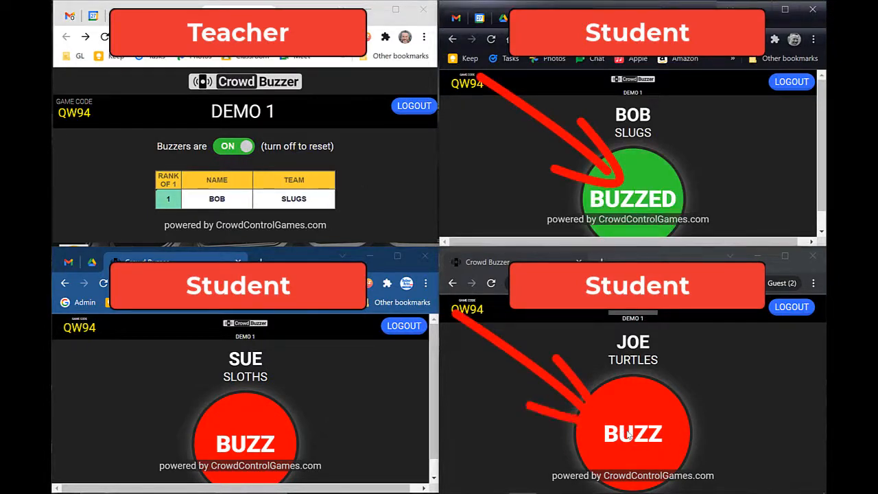
click(245, 439)
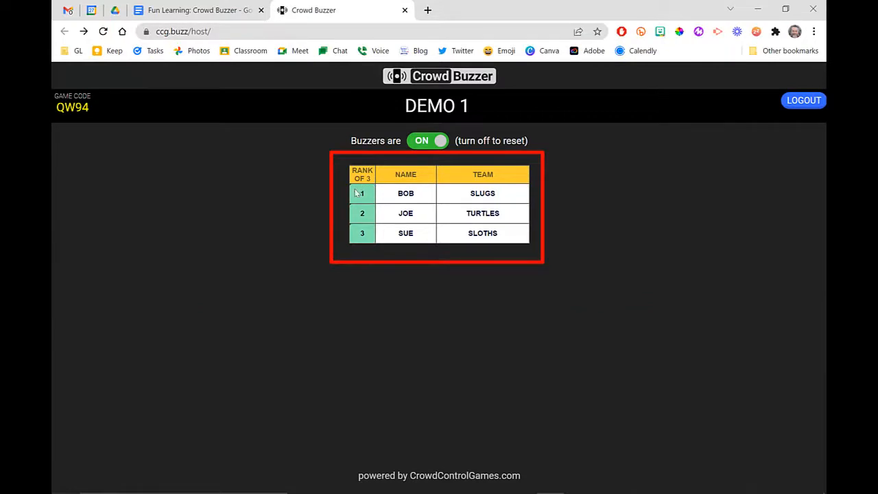
mouse_move(446, 197)
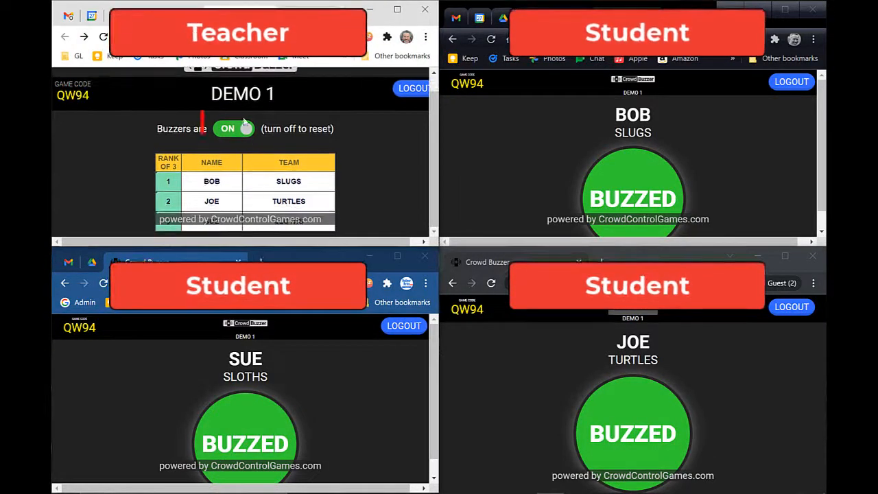
- Reset the round by toggling buzzers off and on, letting BOB buzz in between
click(234, 129)
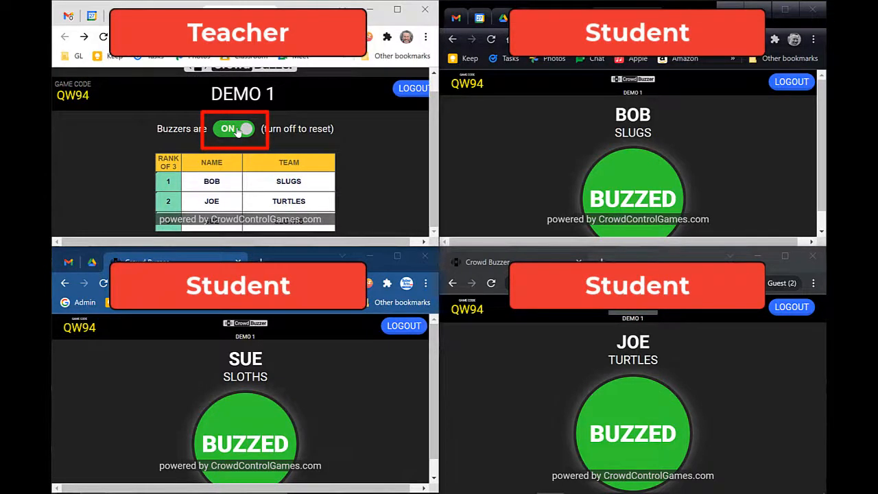
click(235, 129)
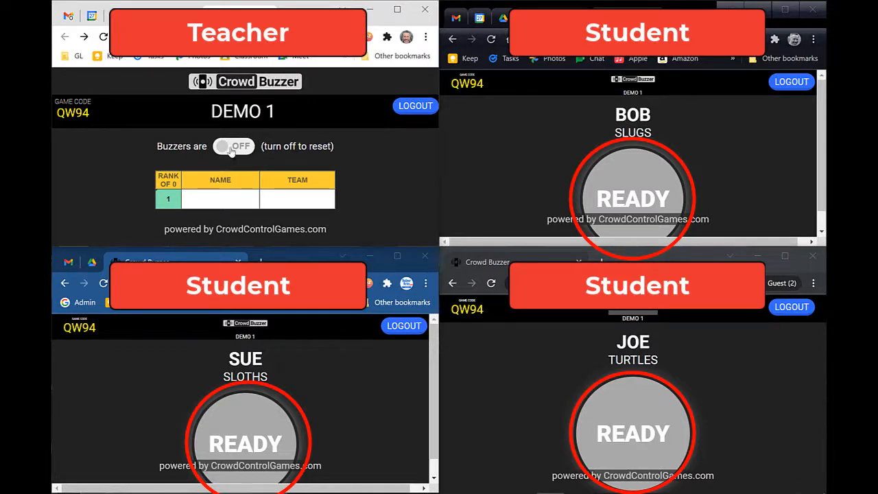
click(233, 145)
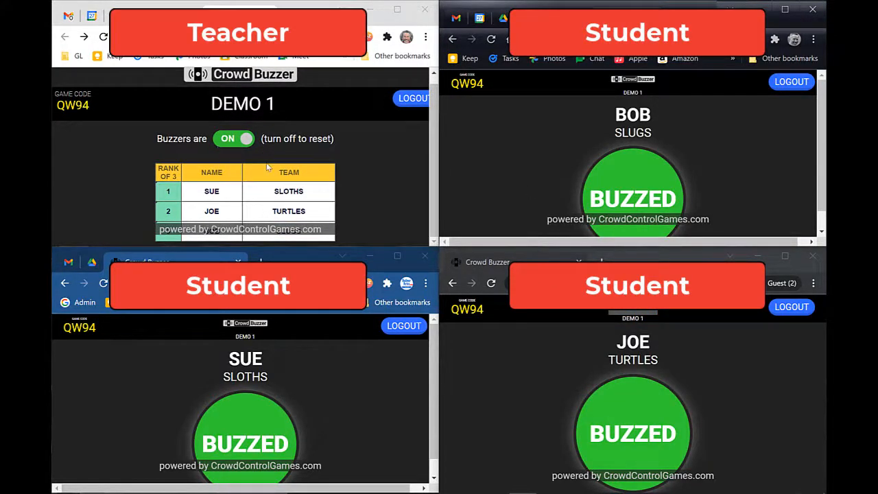
click(233, 139)
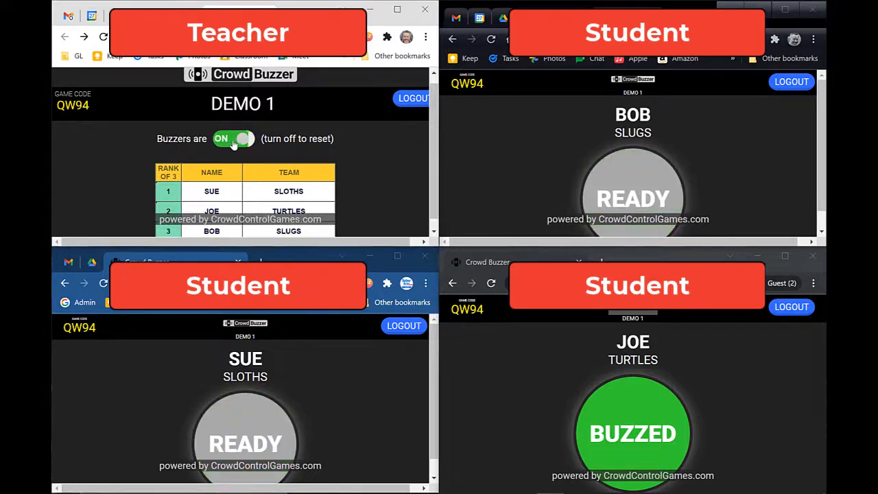
click(233, 138)
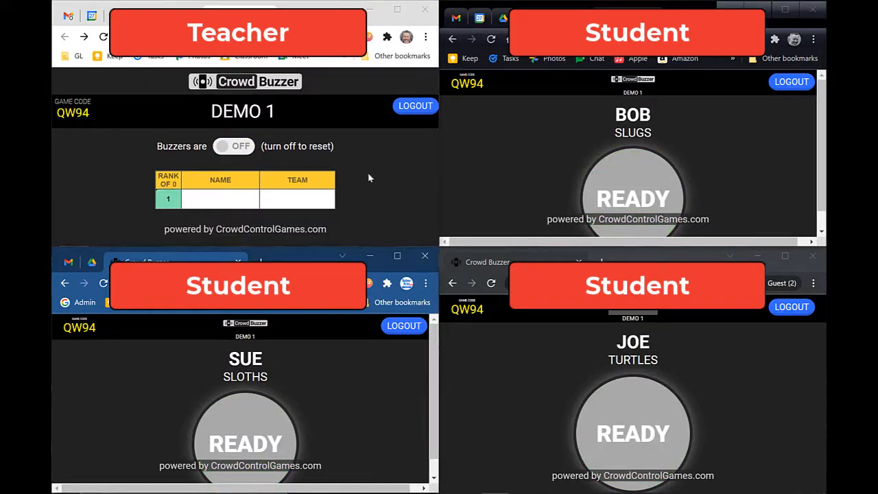
click(233, 145)
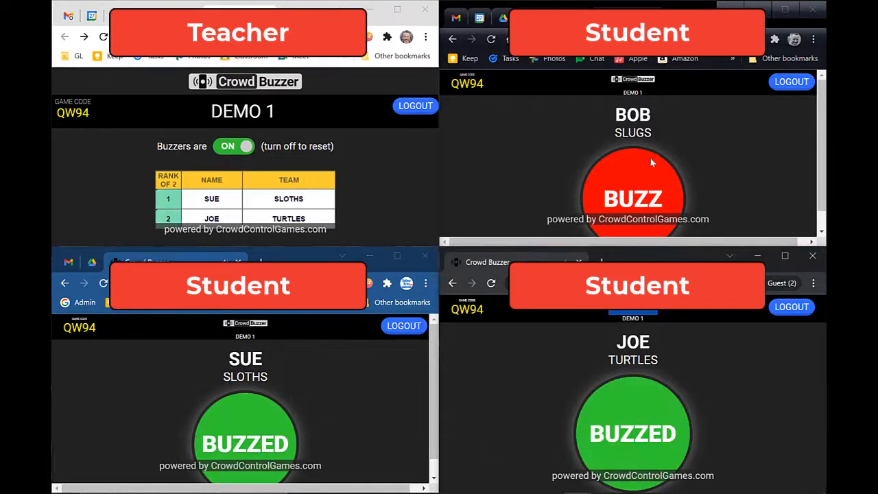
- Buzz in as BOB again, then toggle buzzers off and back on for a fresh round
click(633, 198)
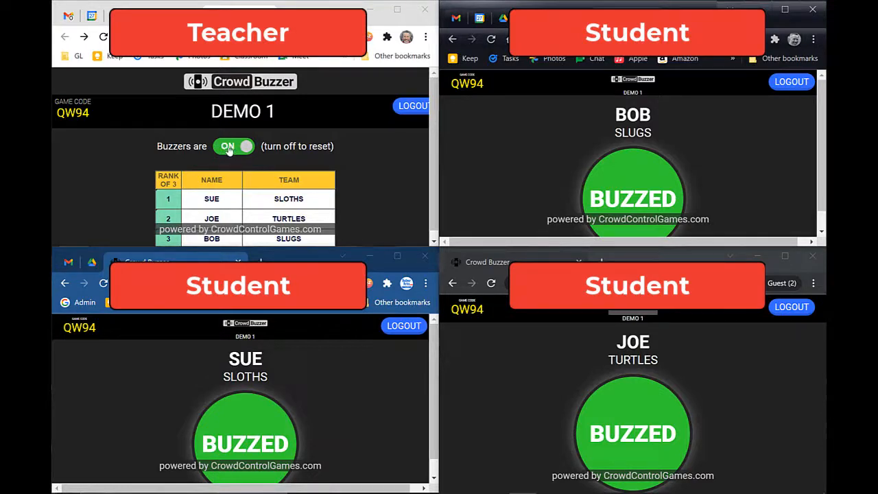
click(234, 145)
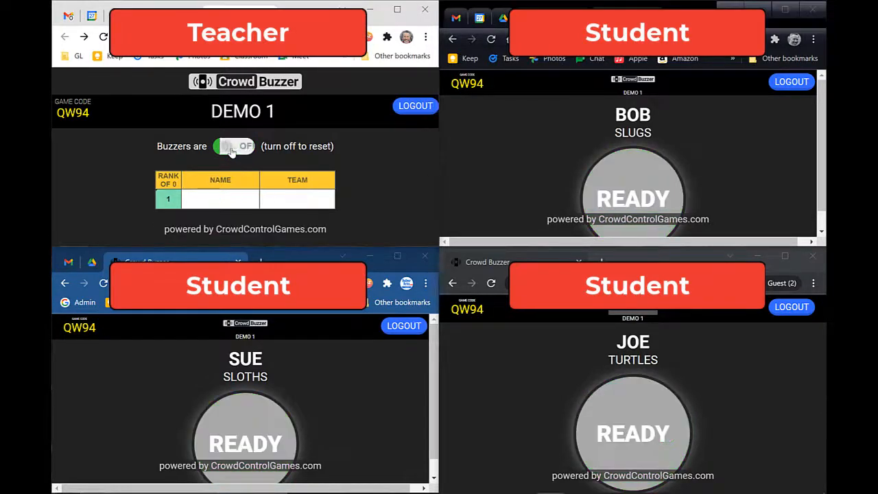
click(234, 146)
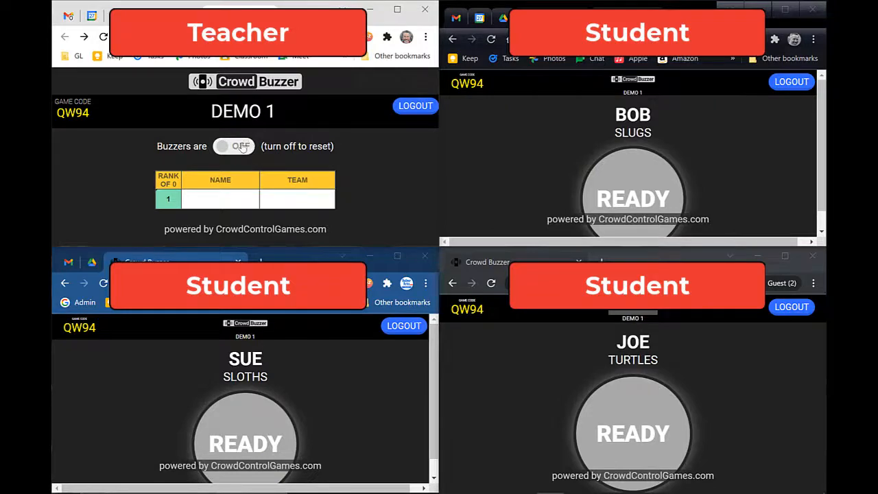
click(233, 145)
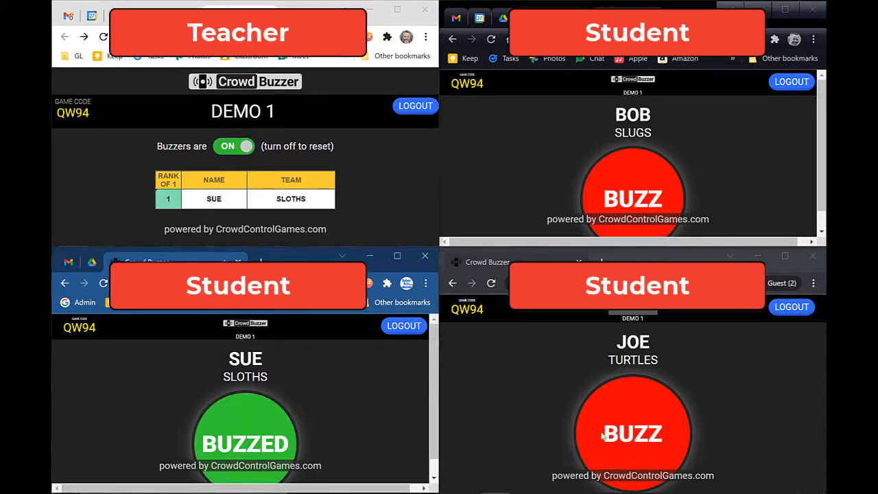